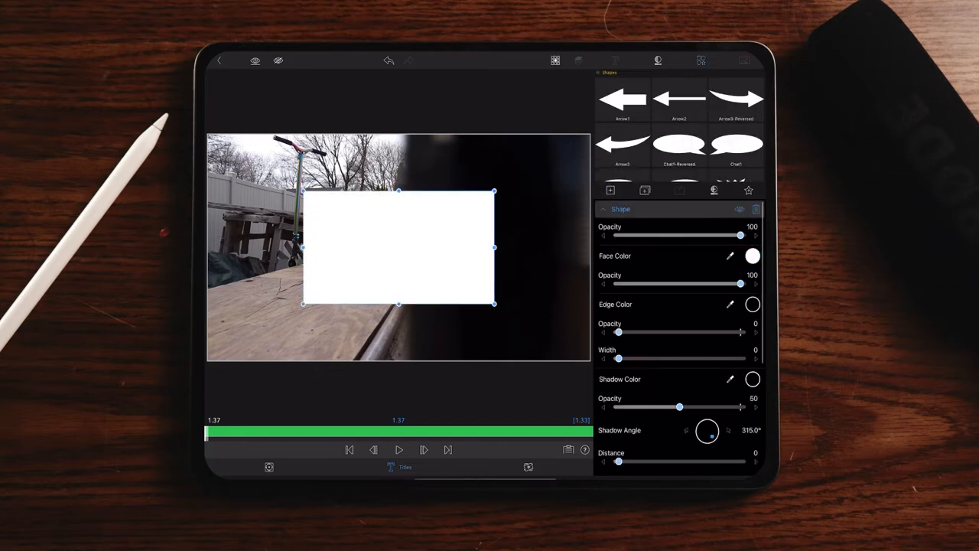
Change the rectangle shape's Face Color from white to green
click(751, 256)
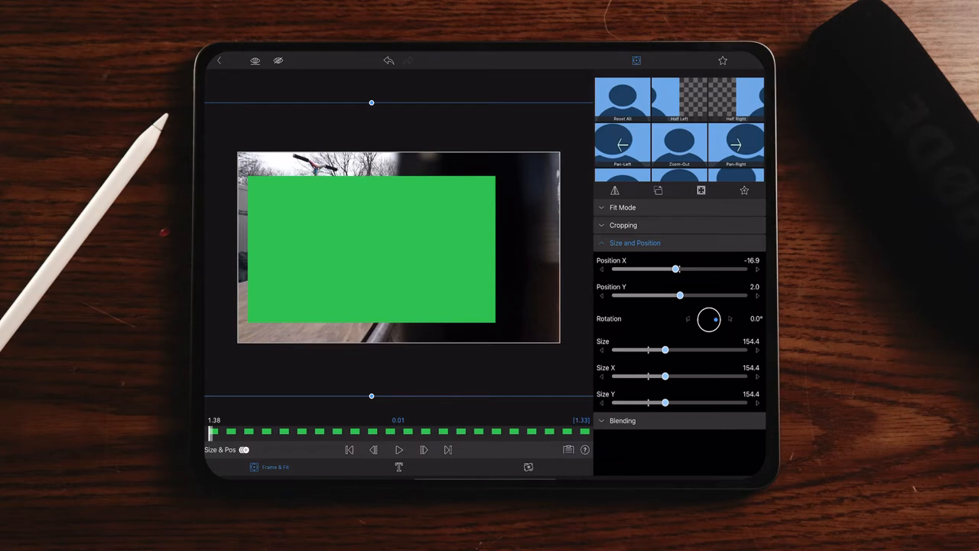
Rotate the green shape about 90° and enlarge it past the footage's right edge
drag(710, 320, 720, 309)
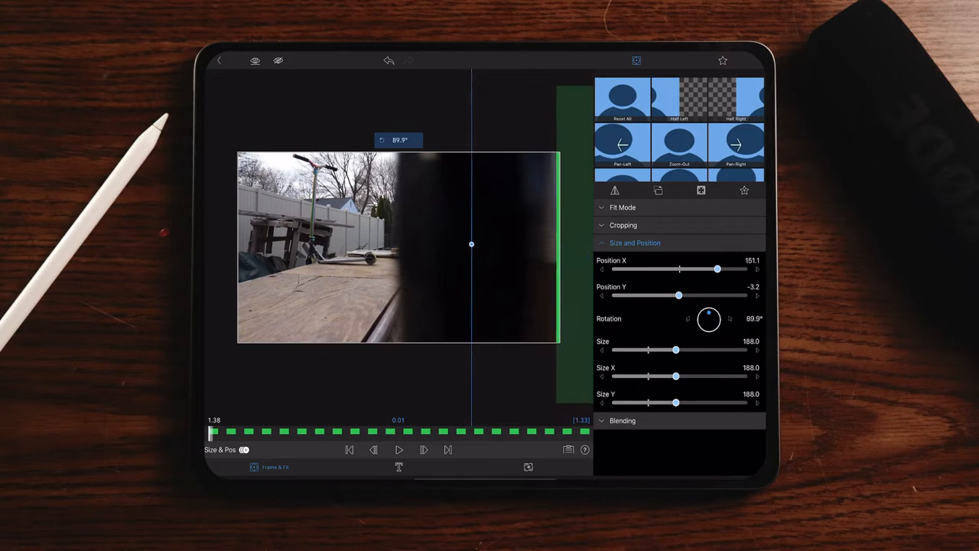
drag(676, 349, 674, 349)
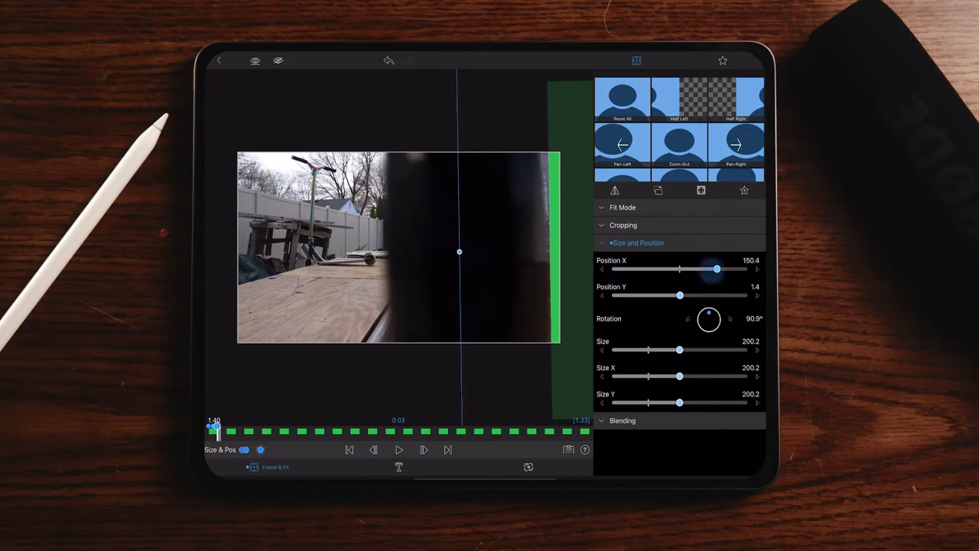
Nudge Position X right and restore Size to about 200, leaving a thin green sliver at the edge
drag(716, 269, 722, 270)
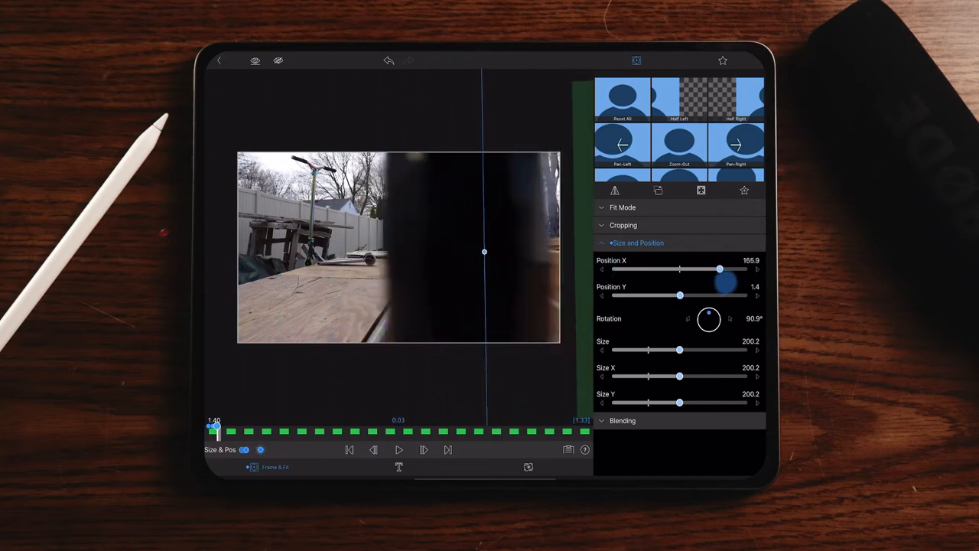
drag(719, 270, 716, 269)
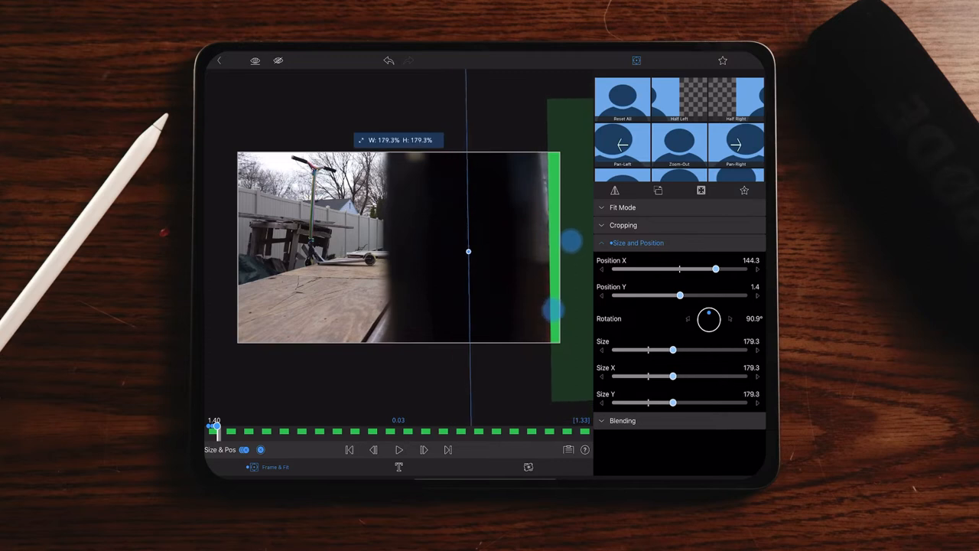
drag(673, 348, 683, 348)
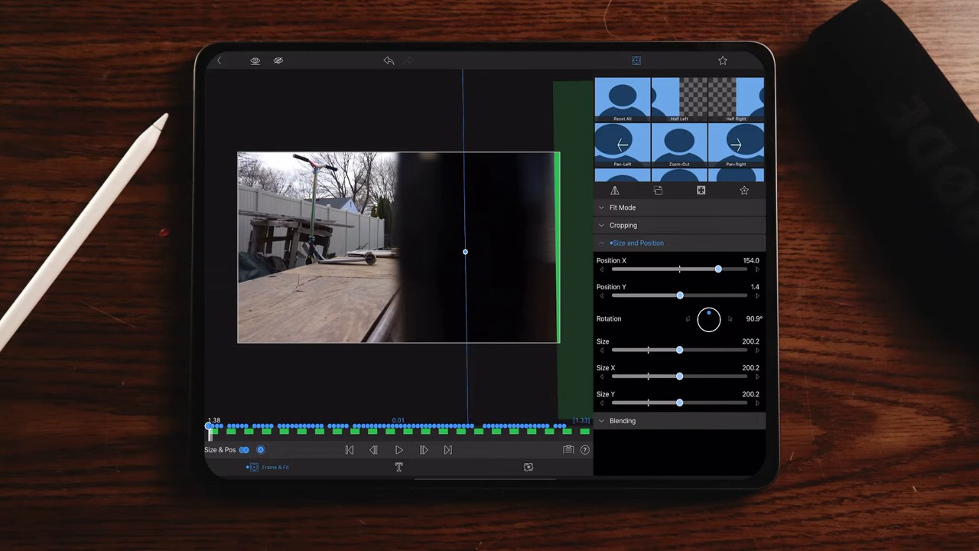
Drag the shape across the preview to keyframe the wipe, then confirm back to the timeline
drag(211, 426, 294, 427)
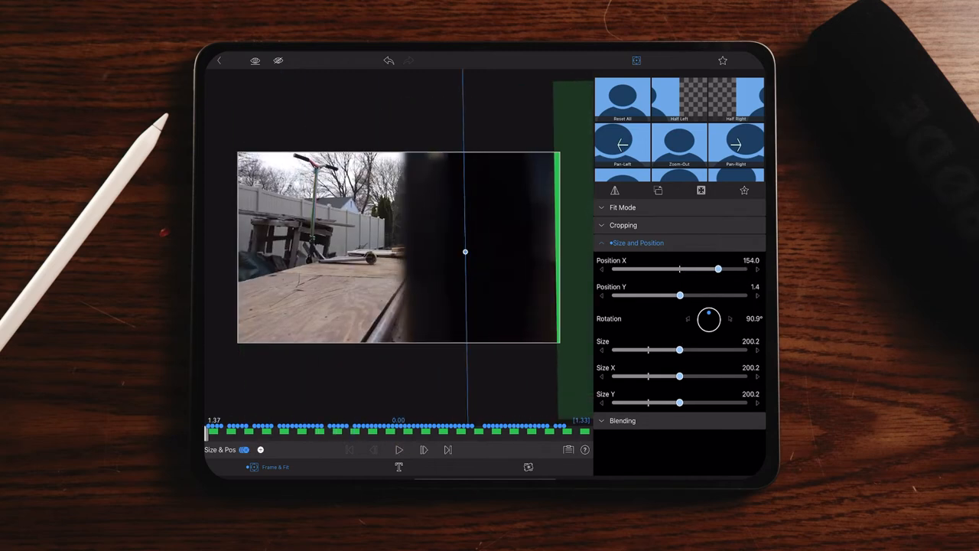
click(398, 450)
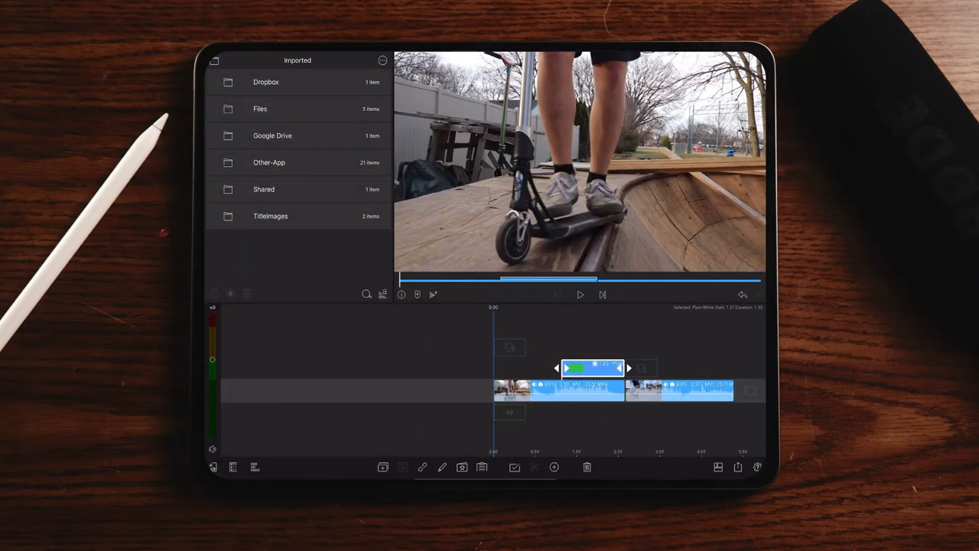
Scrub through the green wipe over the scooter clip and bring up Share / Export
click(578, 293)
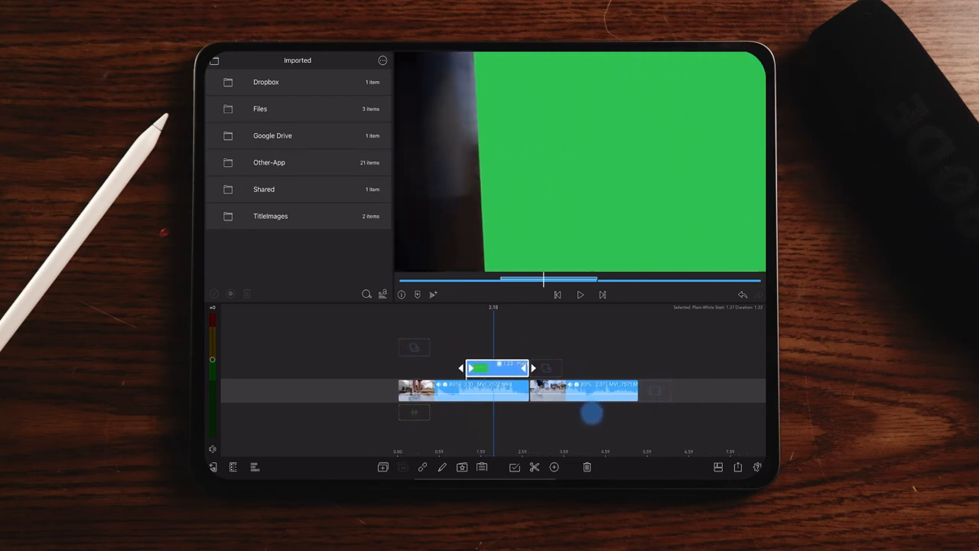
click(578, 295)
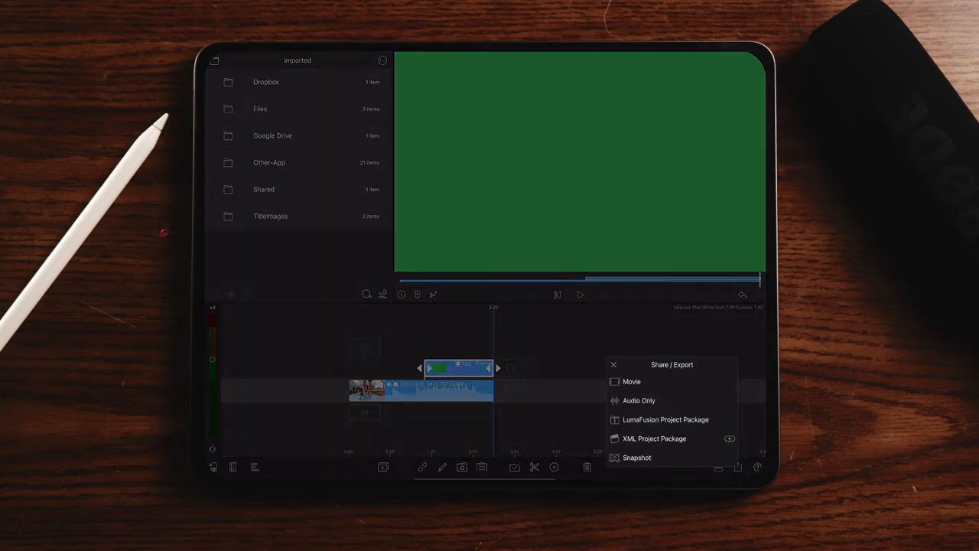
Export the project as a 1920x1080, 59.94 fps Movie via Share
click(632, 381)
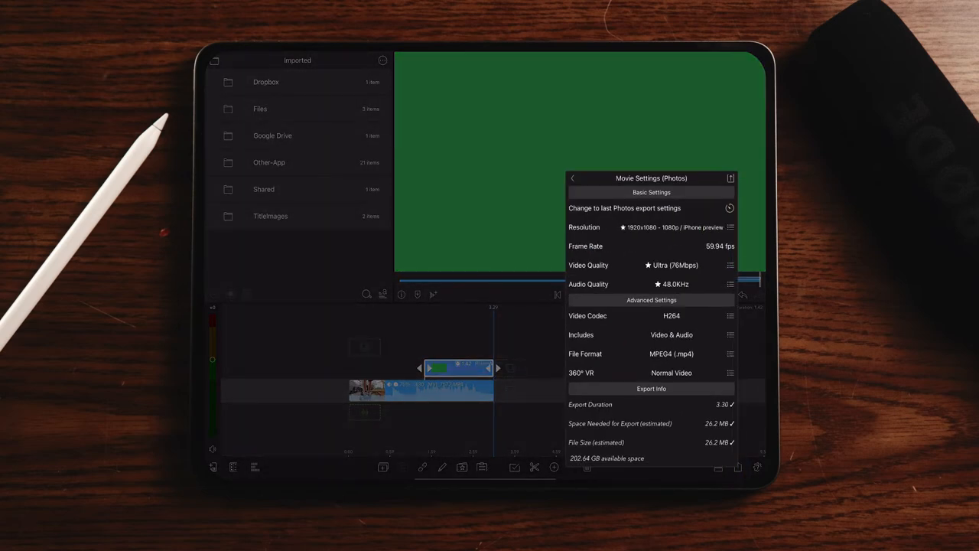
click(652, 388)
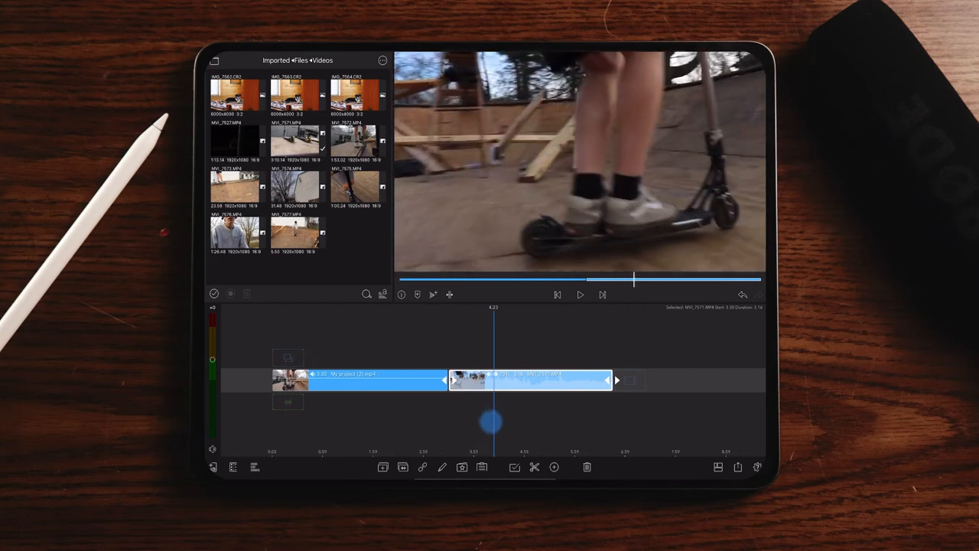
Add the exported green wipe video from the library onto a track above the scooter footage
click(578, 294)
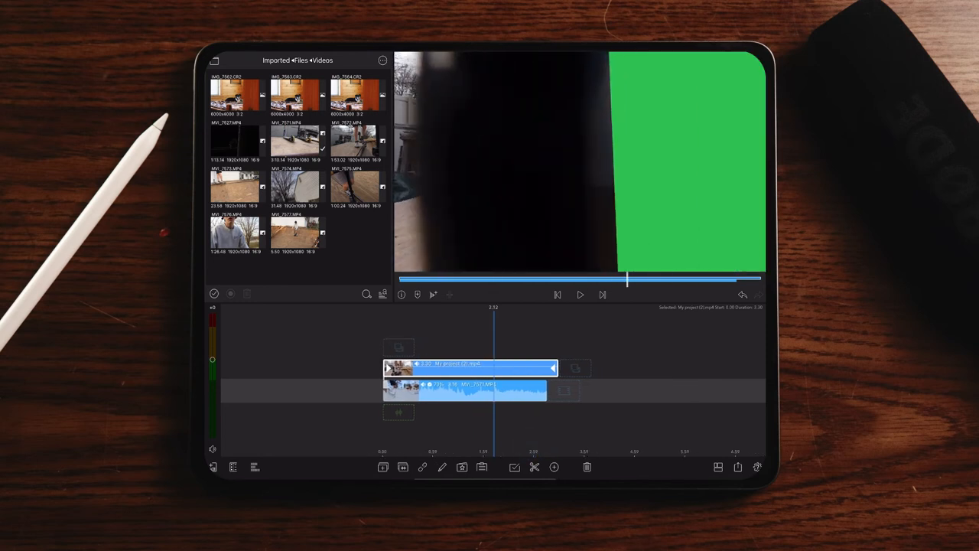
click(551, 469)
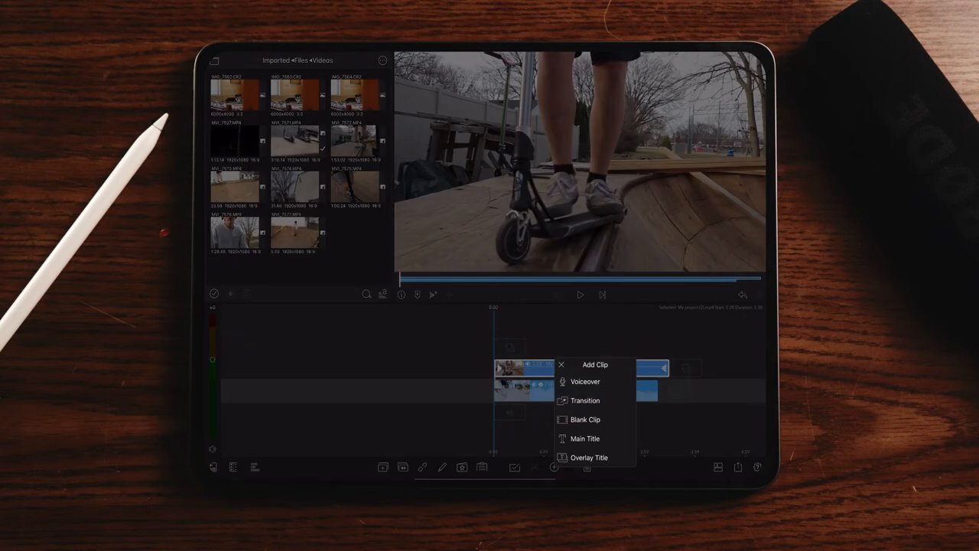
Slide the wipe clip to straddle the cut between the two scooter clips and enter Color & Effects
click(584, 437)
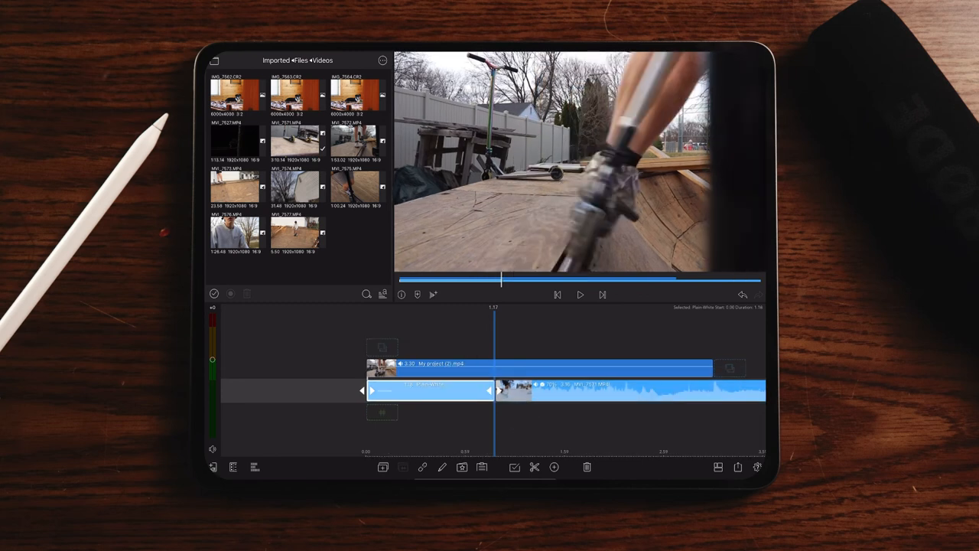
drag(501, 390, 495, 390)
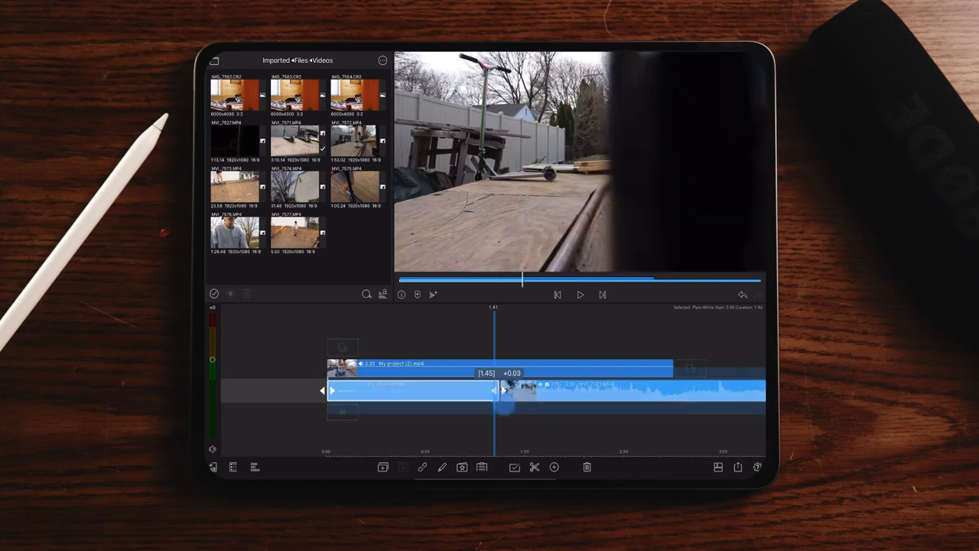
drag(495, 390, 482, 390)
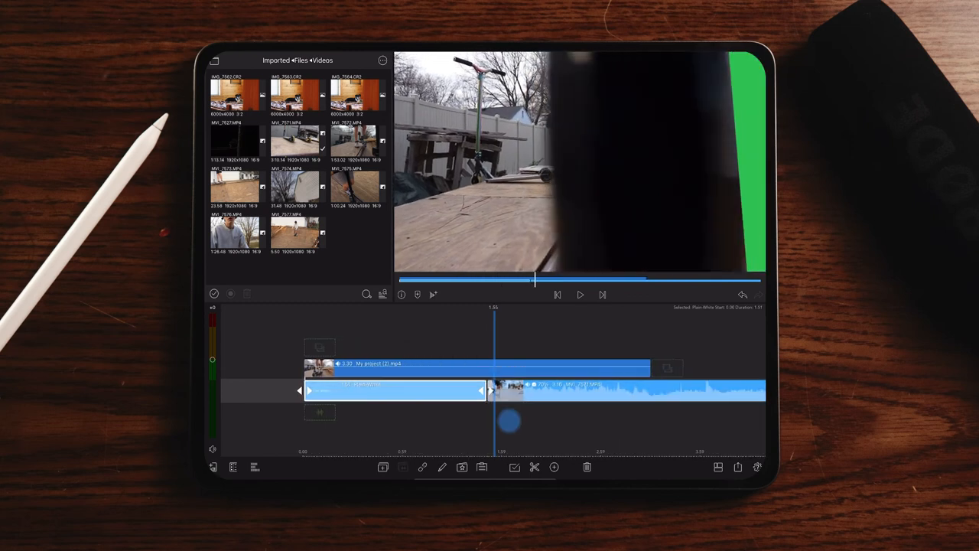
click(580, 294)
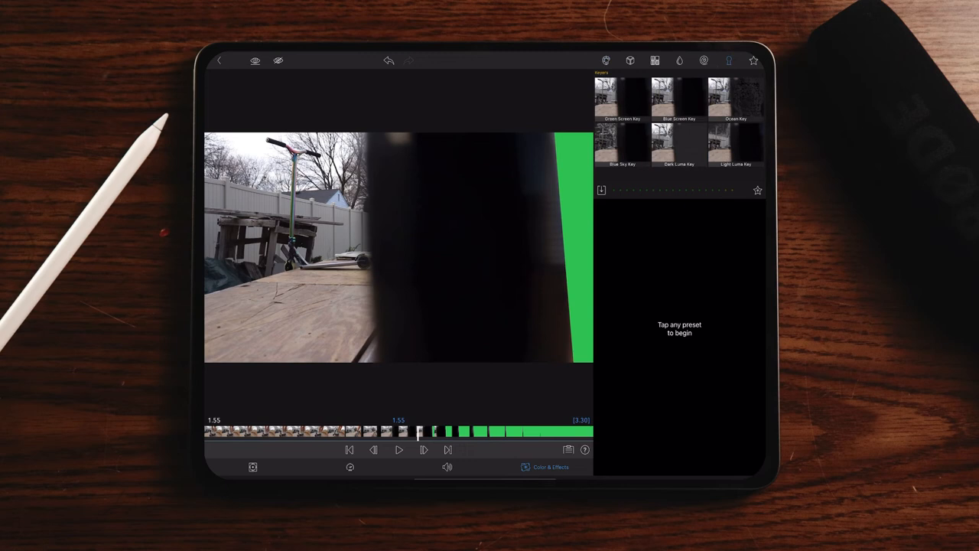
Apply the Green Screen Key preset and scrub through to check the second clip shows through the wipe
click(624, 98)
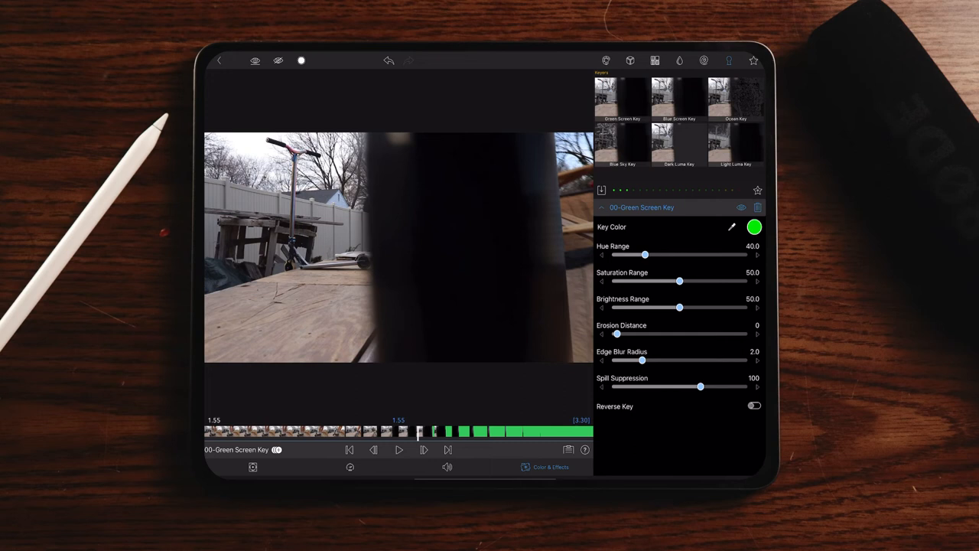
drag(419, 432, 306, 431)
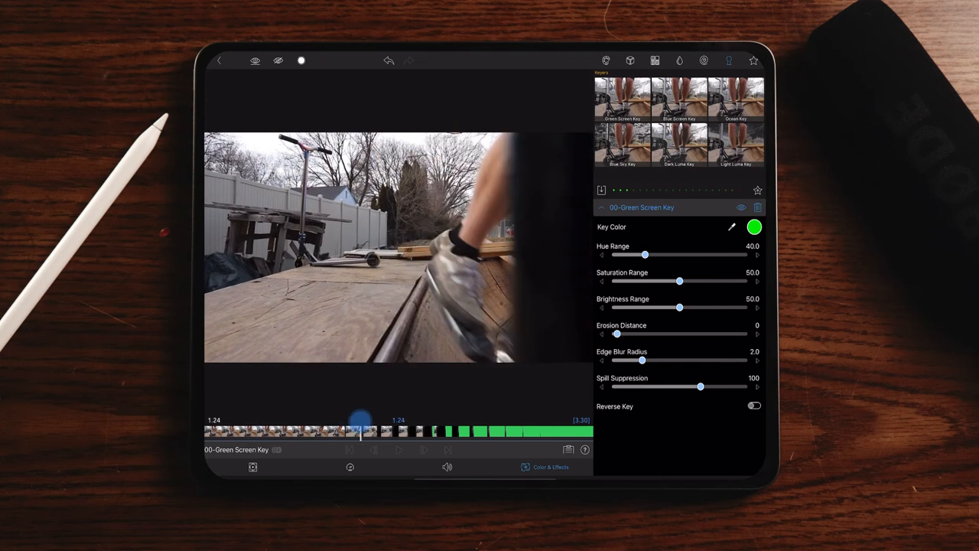
drag(360, 431, 420, 432)
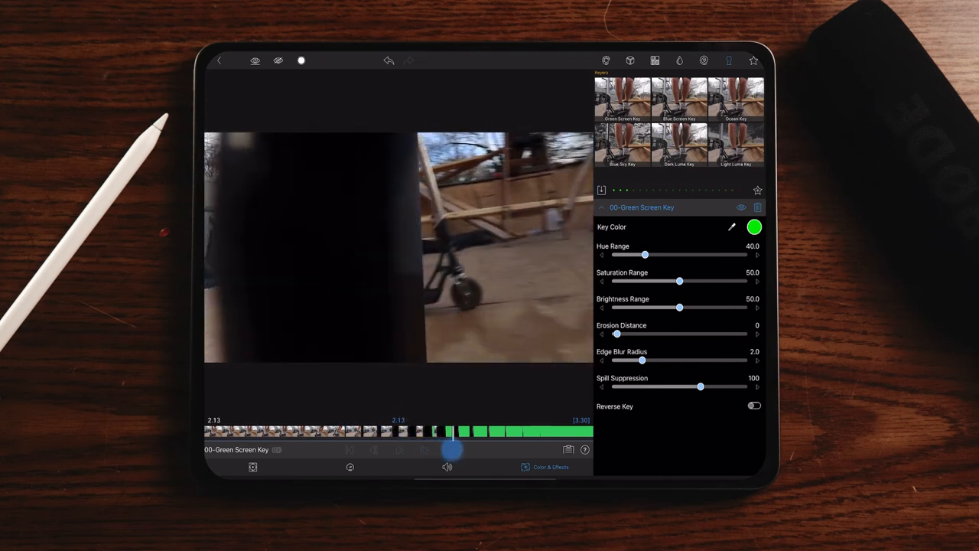
drag(449, 450, 493, 450)
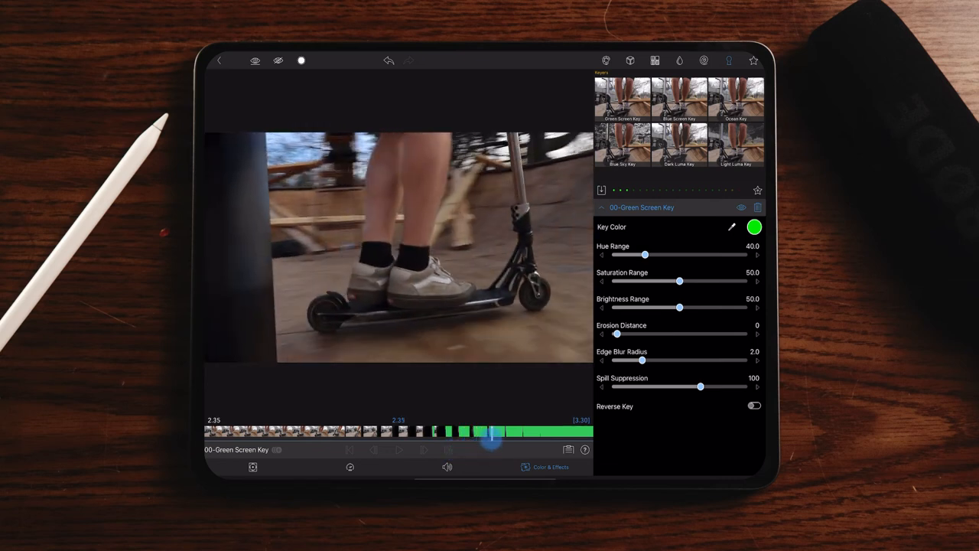
drag(492, 431, 553, 431)
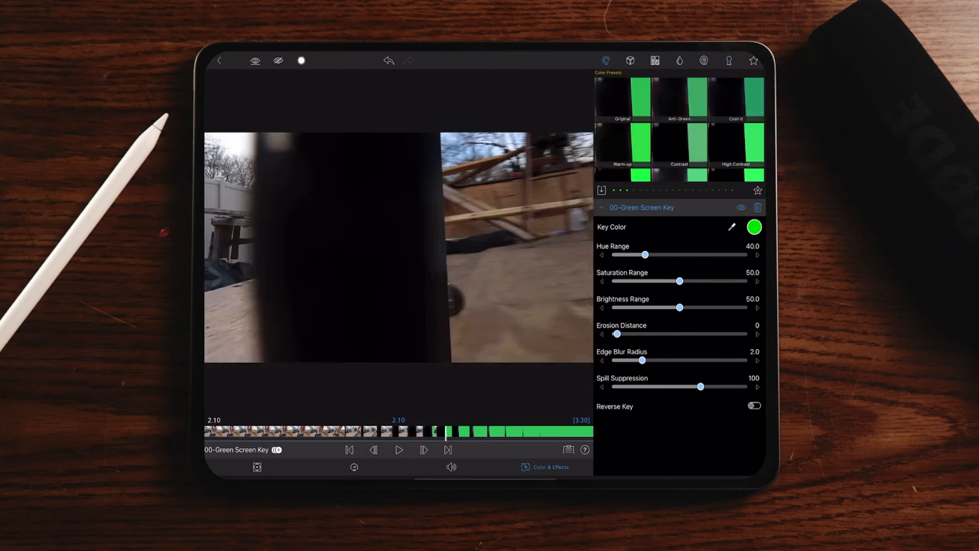
Settle Edge Blur Radius at about 3.1 and raise Erosion Distance to around 10
drag(643, 359, 702, 360)
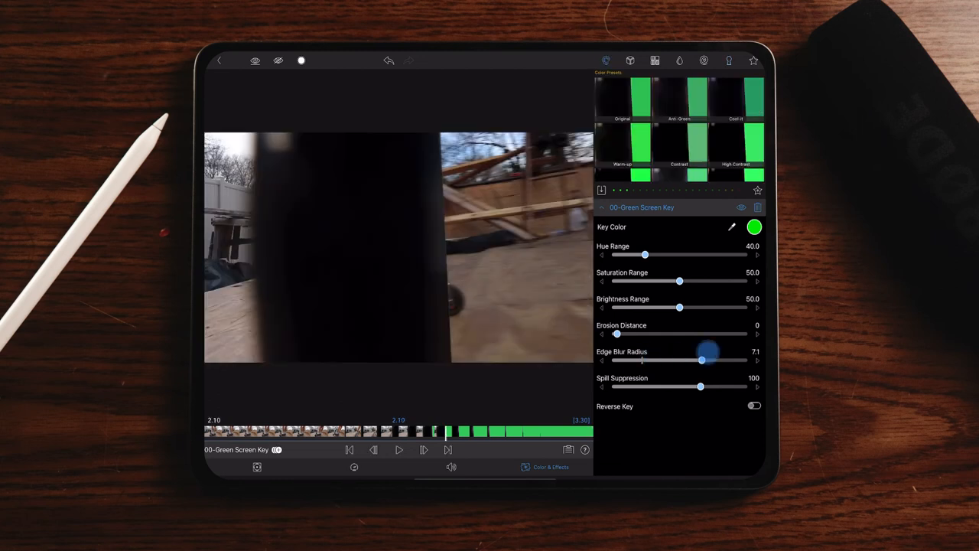
drag(702, 359, 624, 359)
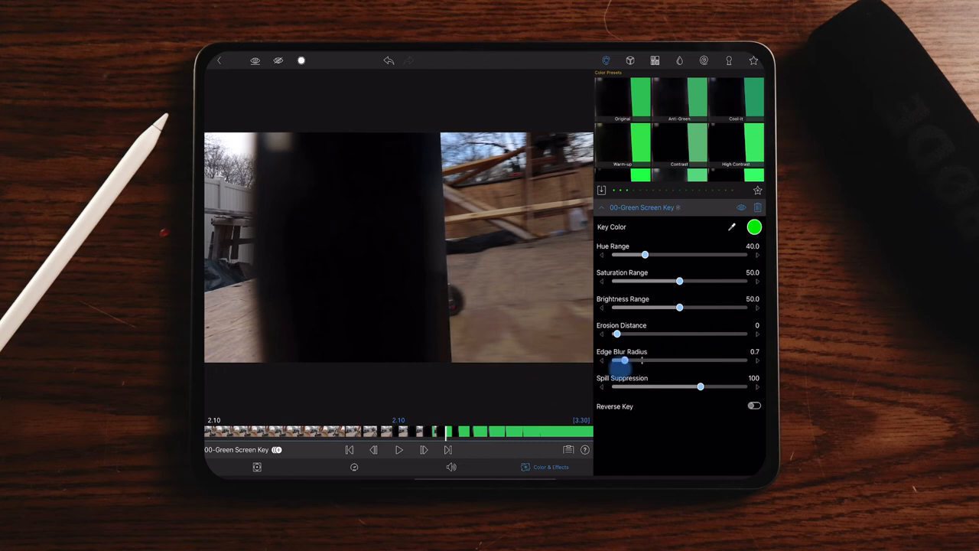
drag(624, 360, 723, 359)
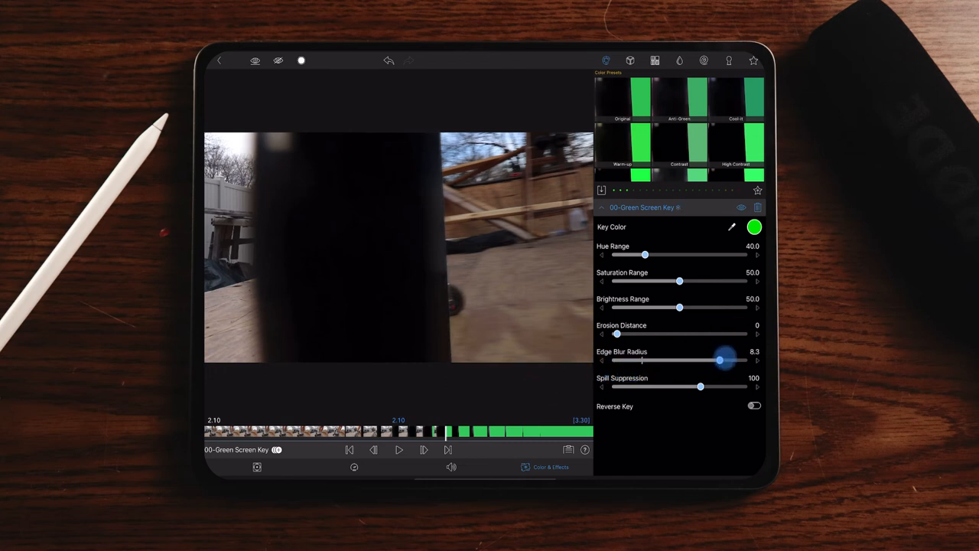
drag(723, 360, 655, 359)
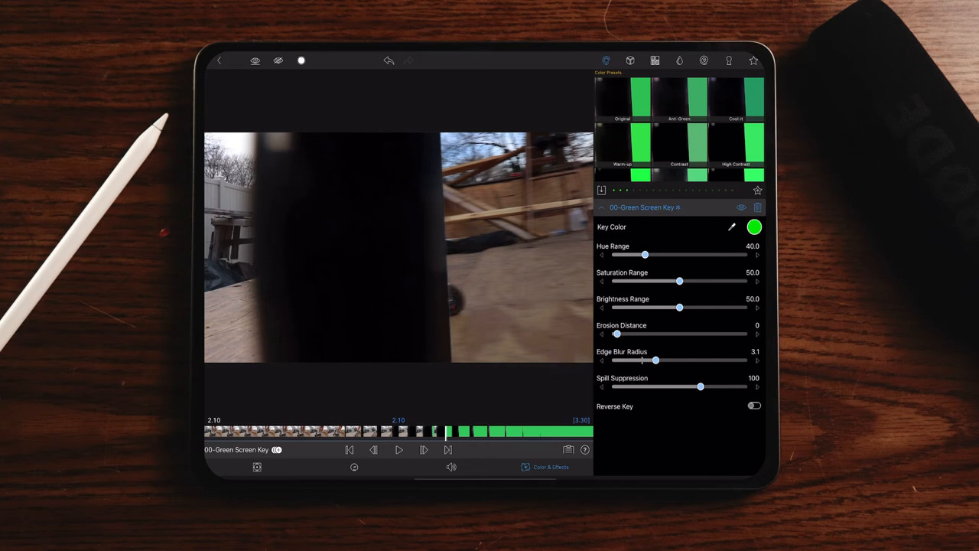
drag(615, 334, 742, 334)
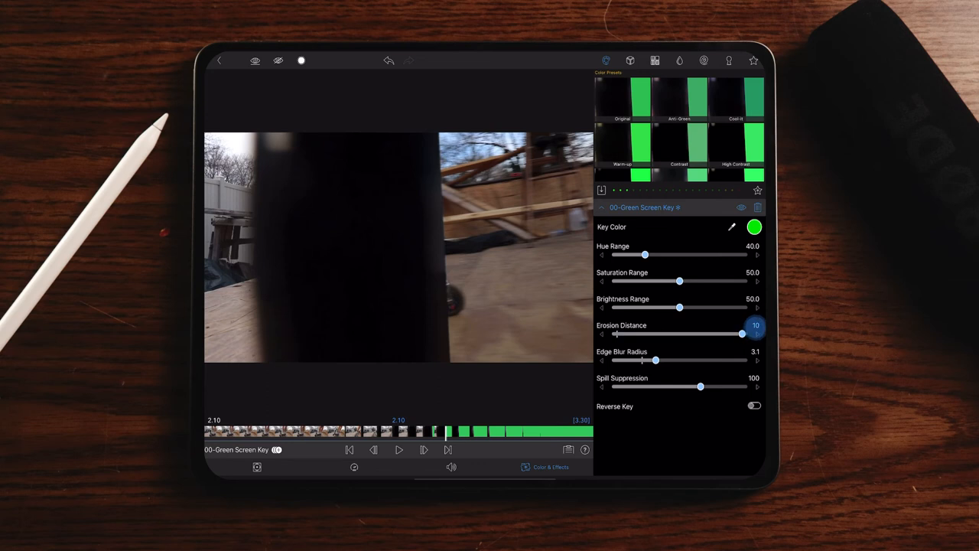